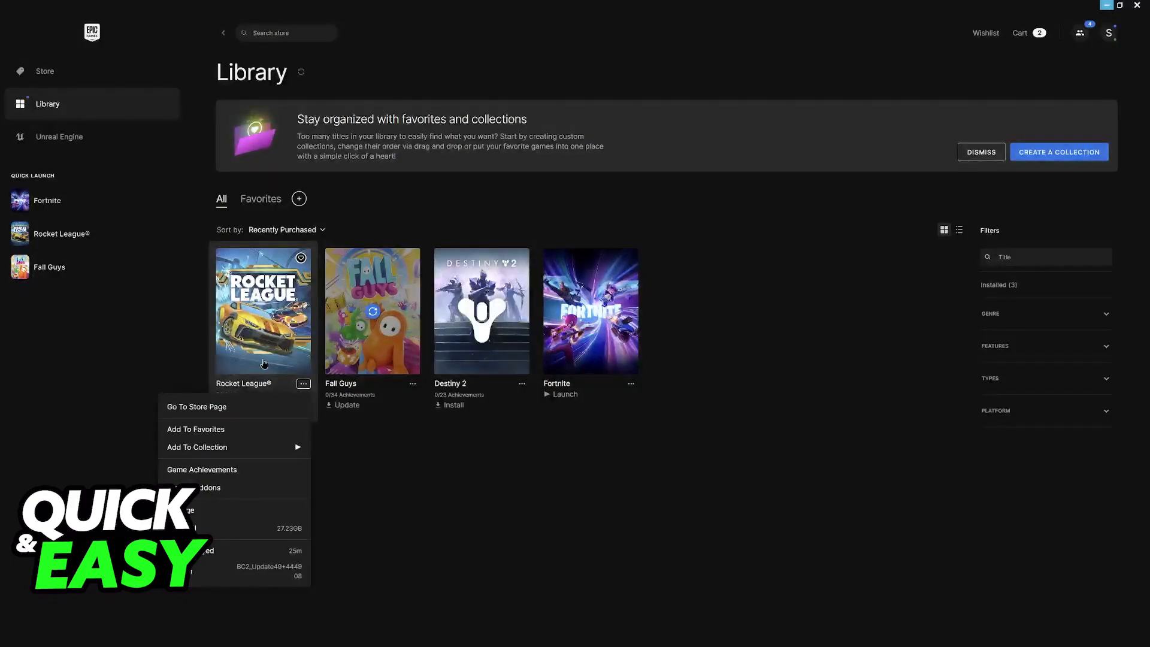
mouse_move(290, 379)
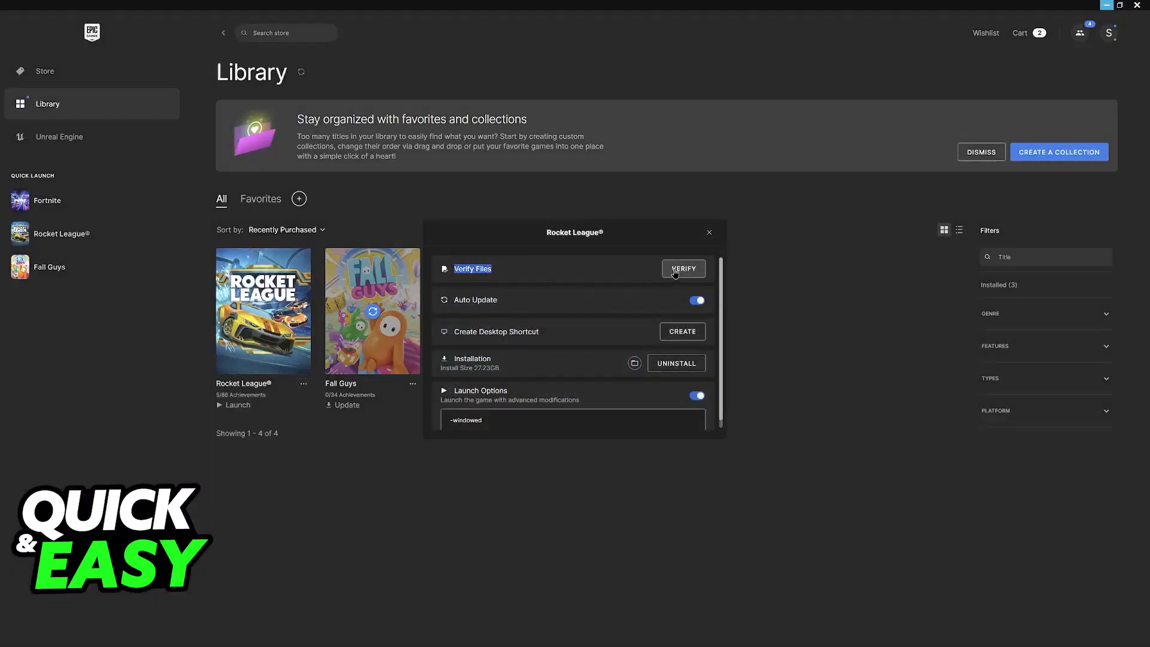
Verify Rocket League's game files and follow progress in the Downloads list
left_click(682, 268)
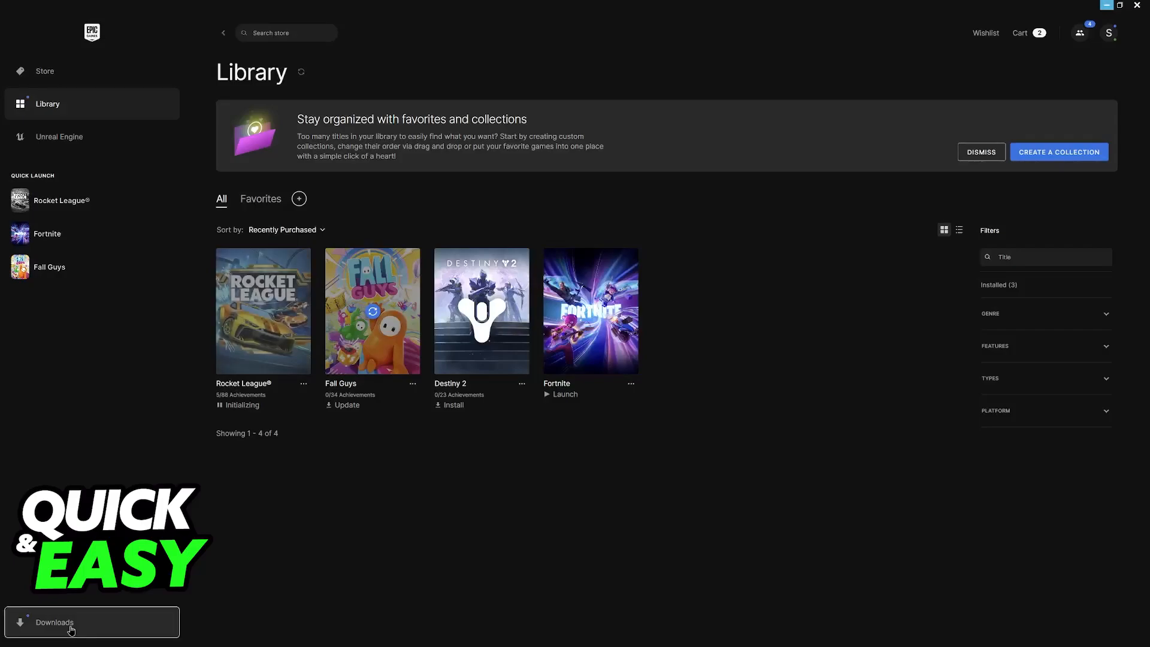
left_click(91, 621)
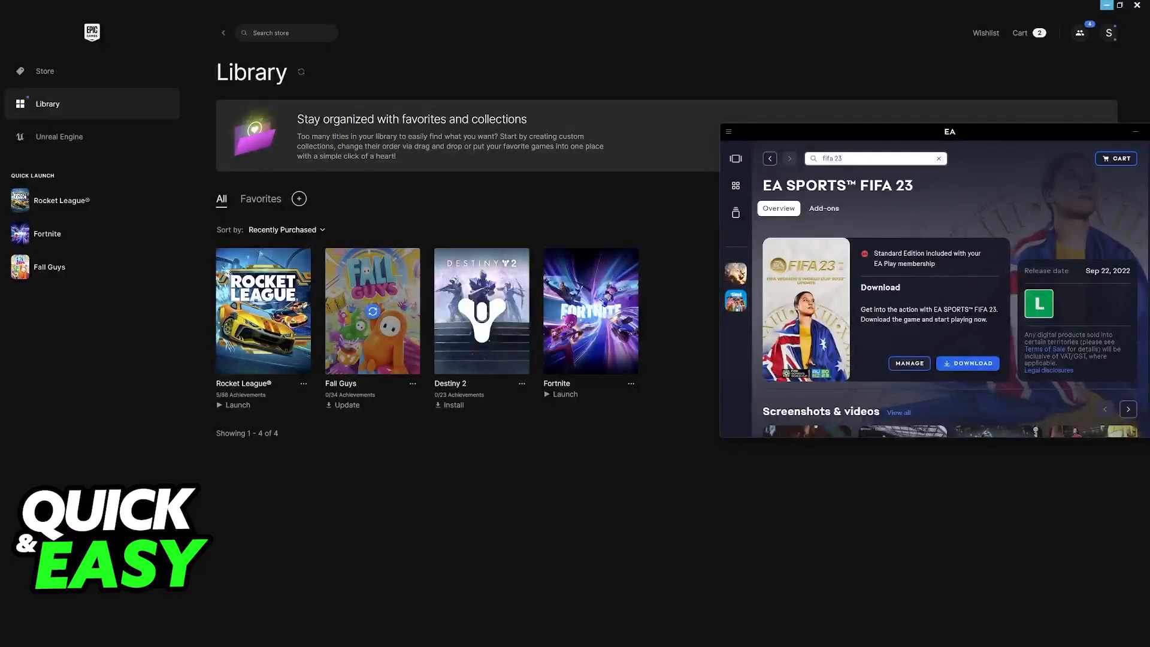
Launch App Recovery from the EA app's Help menu to repair the app
left_click(728, 132)
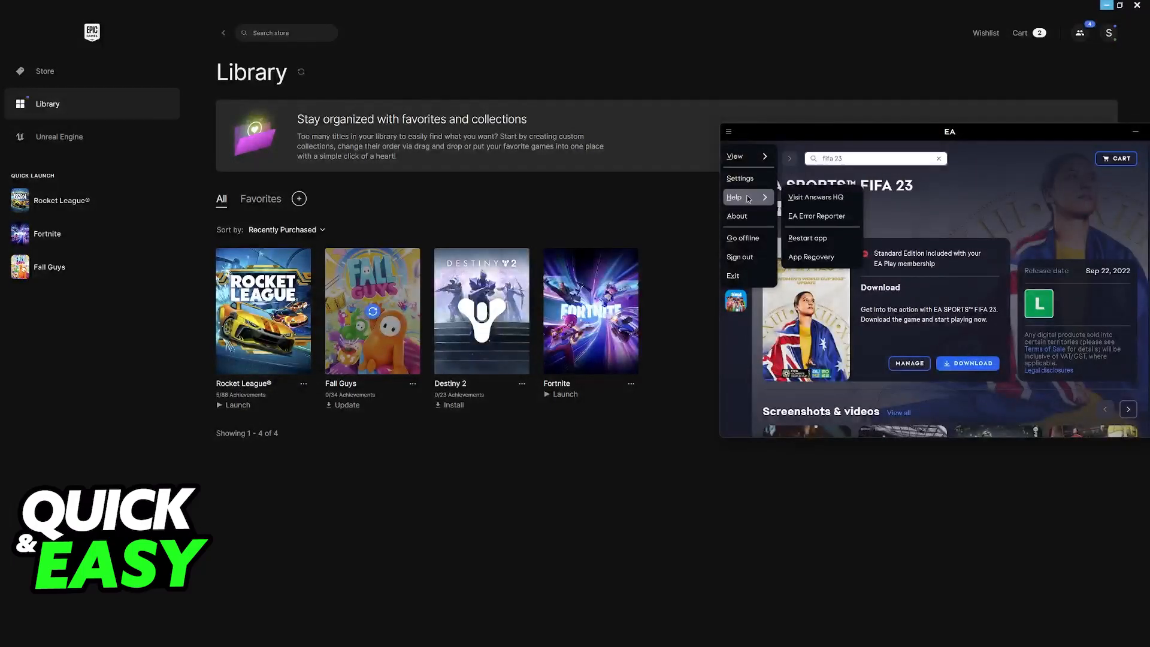
left_click(811, 257)
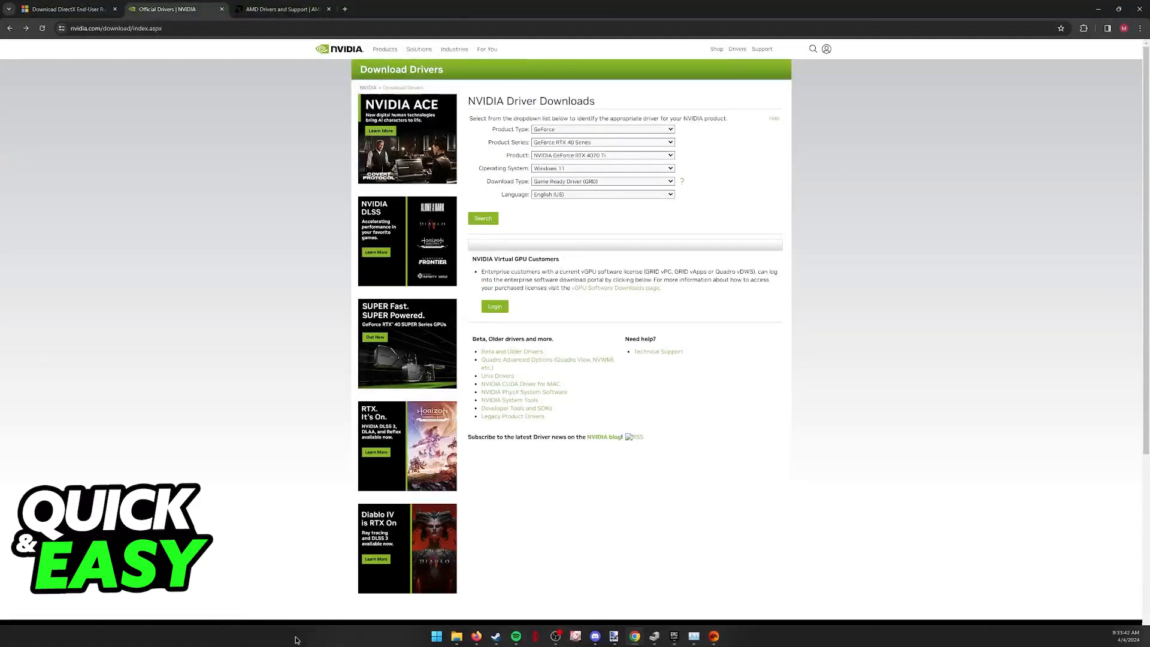
Reach Device Manager from the Start button's system shortcut menu
right_click(436, 637)
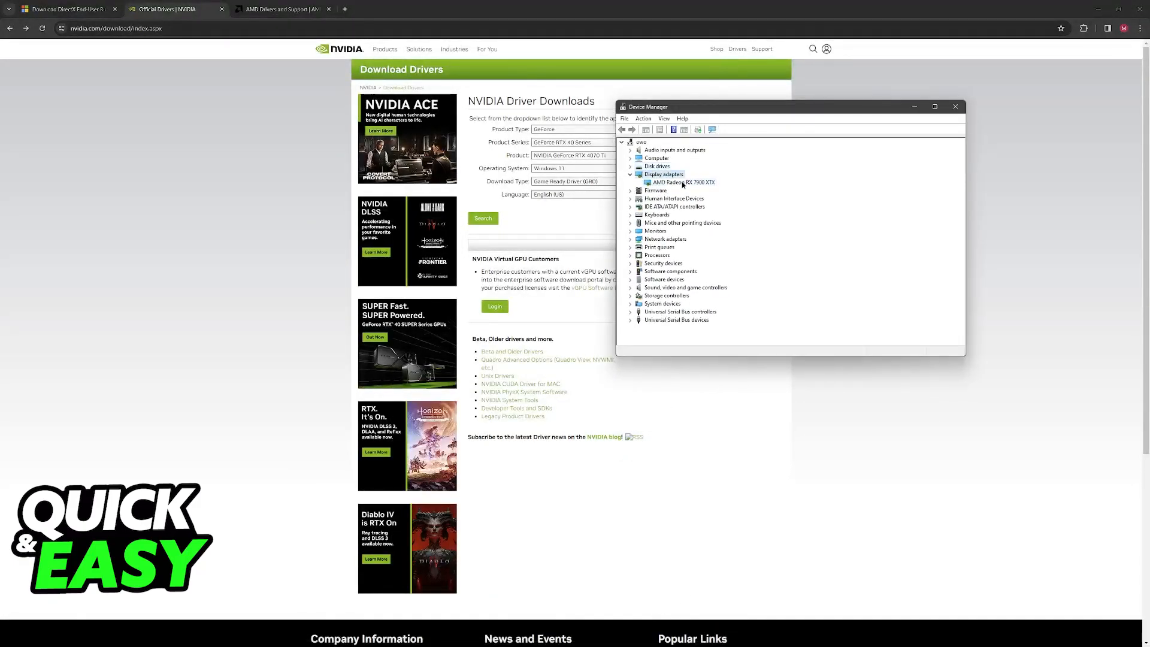
Identify the AMD Radeon RX 7900 XTX adapter, then pick the RX 7000 Series on AMD's support page
left_click(682, 182)
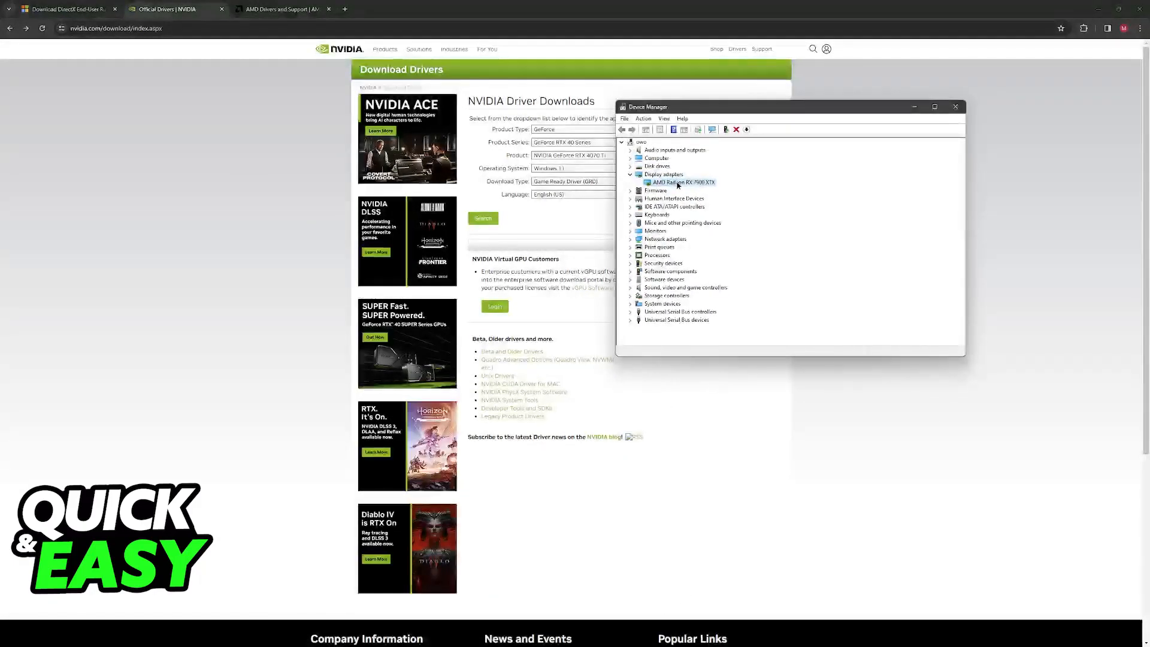
right_click(682, 182)
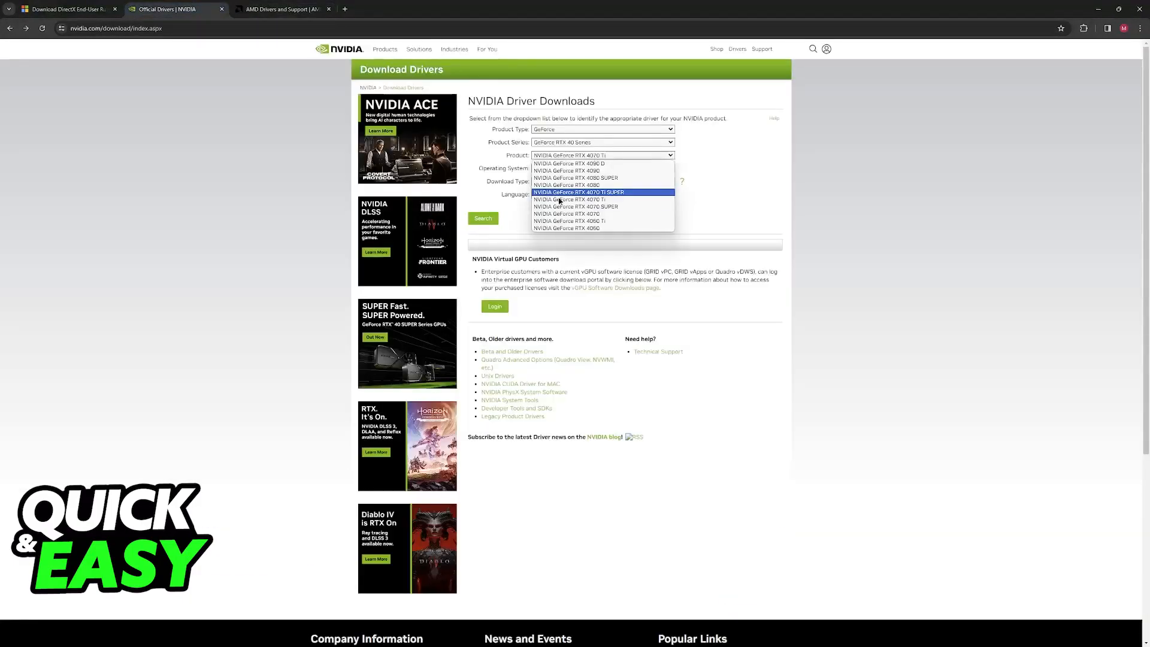
left_click(282, 9)
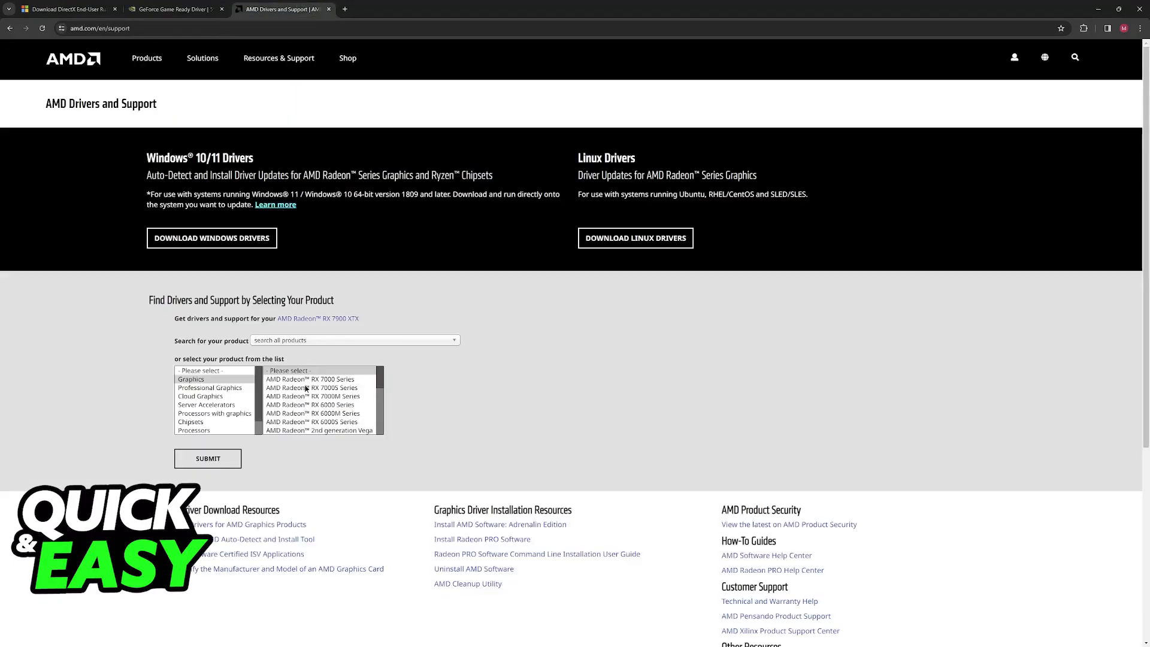
left_click(310, 380)
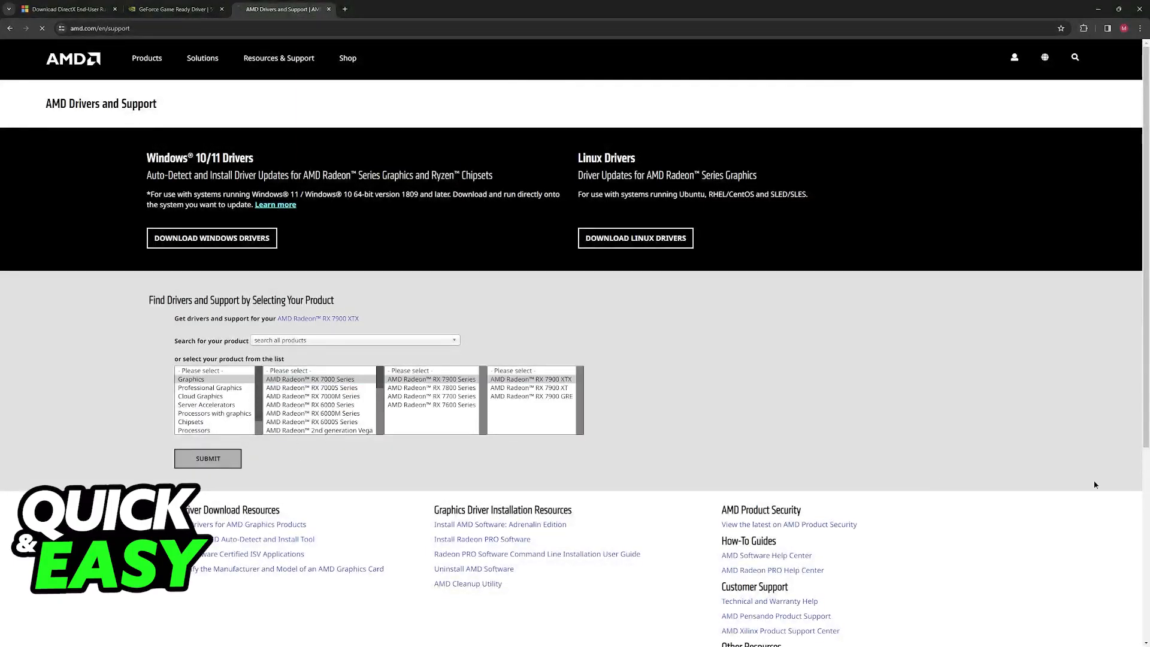